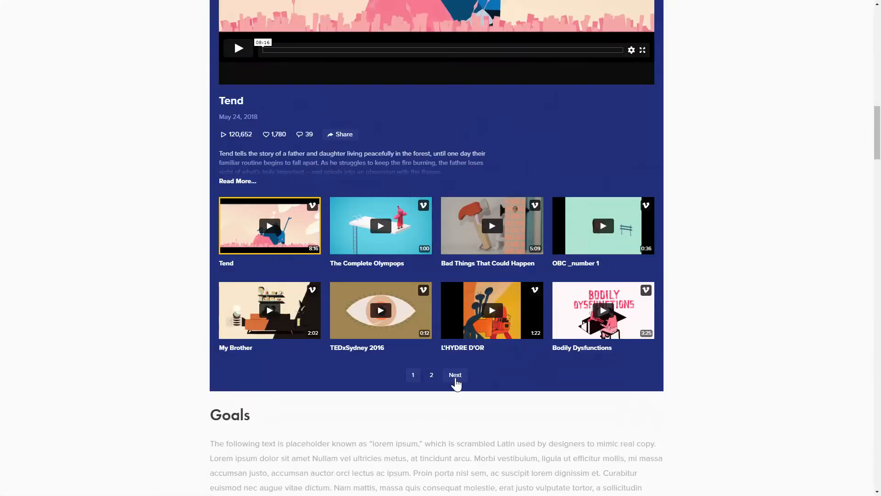
# Step: Reach the Vimeo Gallery widget page from the Elfsight Widgets catalogue under Video
pyautogui.click(455, 375)
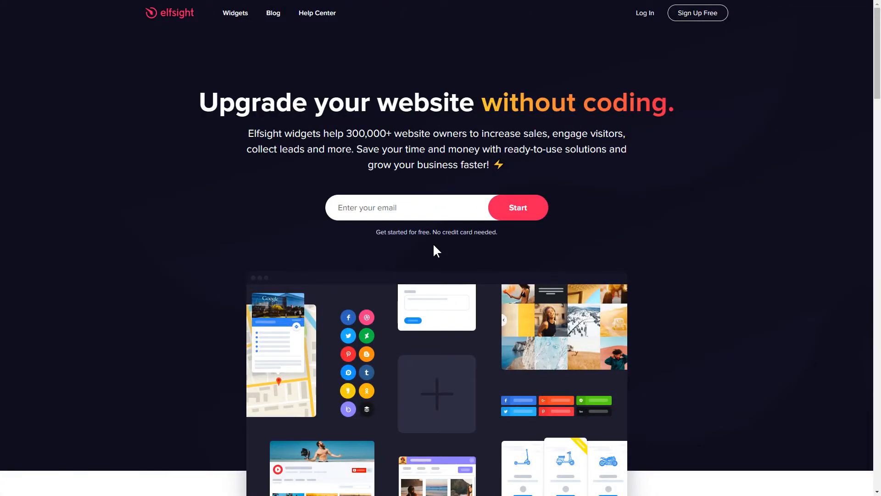
pyautogui.click(235, 13)
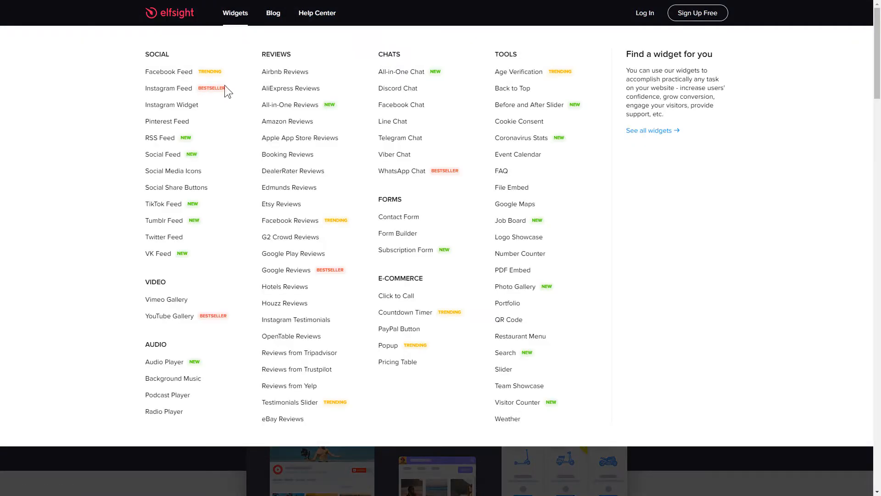
pyautogui.click(166, 299)
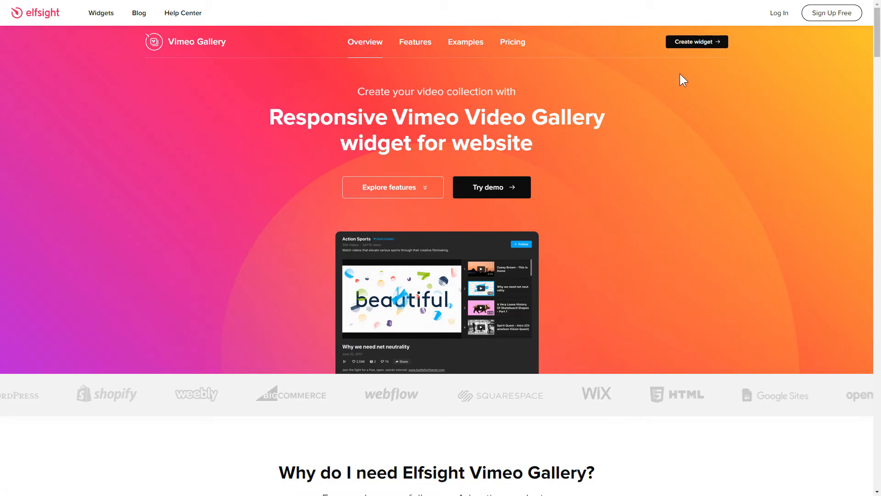
# Step: Preview the user gallery and playlist templates, then continue with the Channel Widget template into the editor
pyautogui.click(696, 42)
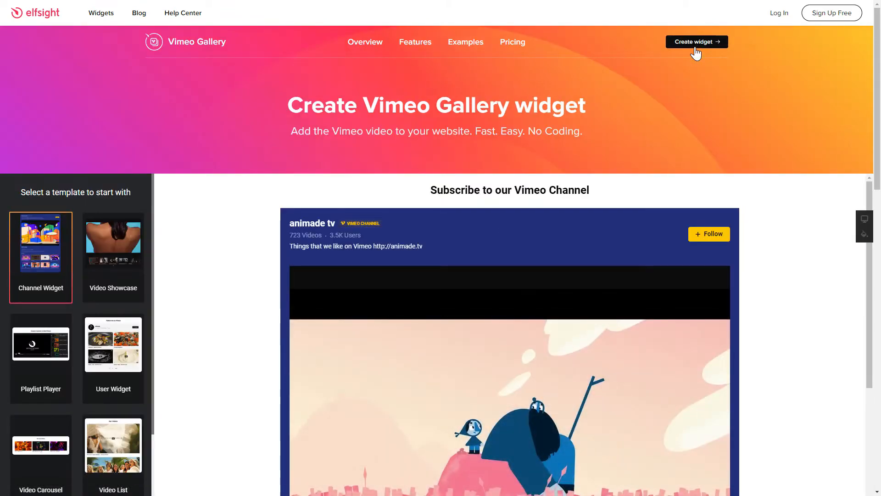
pyautogui.scroll(-3)
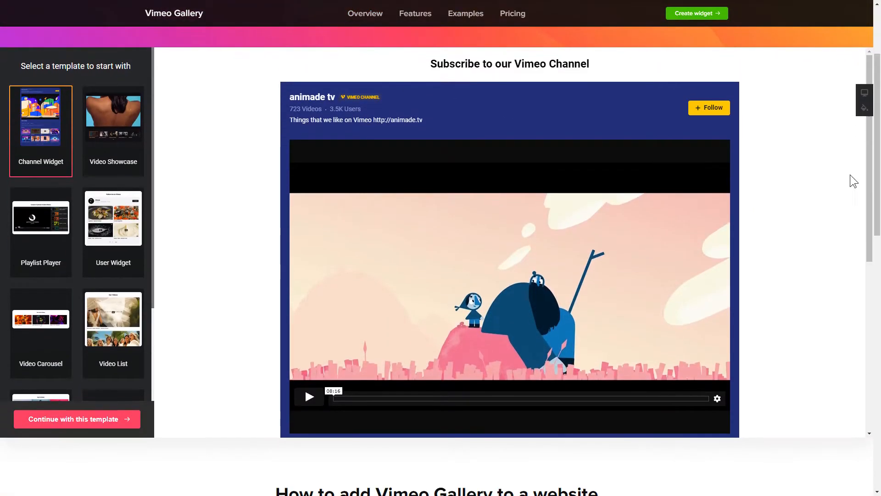
pyautogui.click(113, 219)
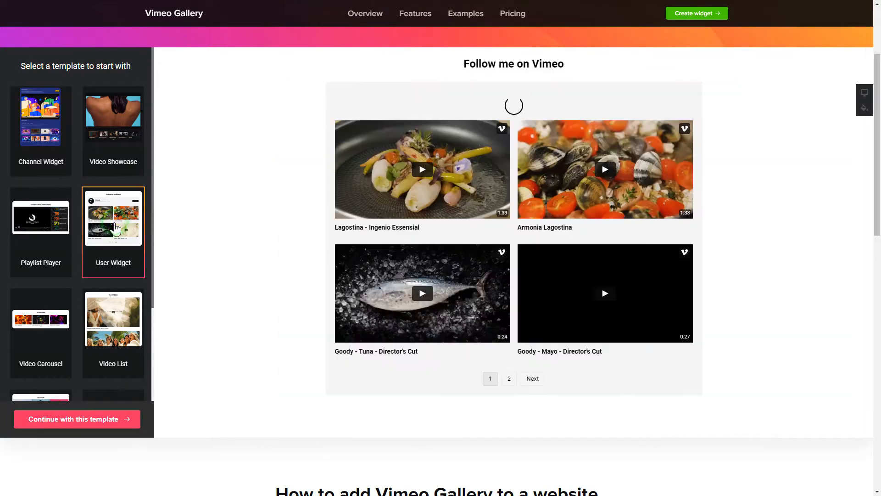
pyautogui.click(40, 219)
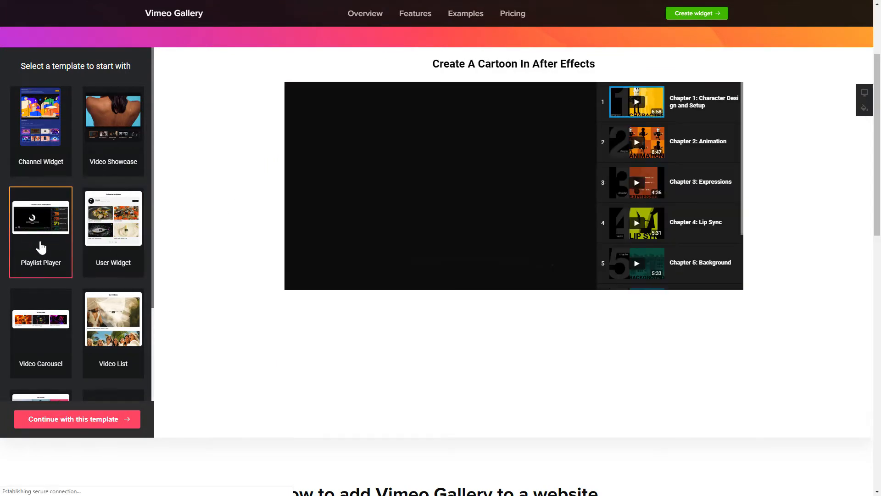
pyautogui.click(40, 118)
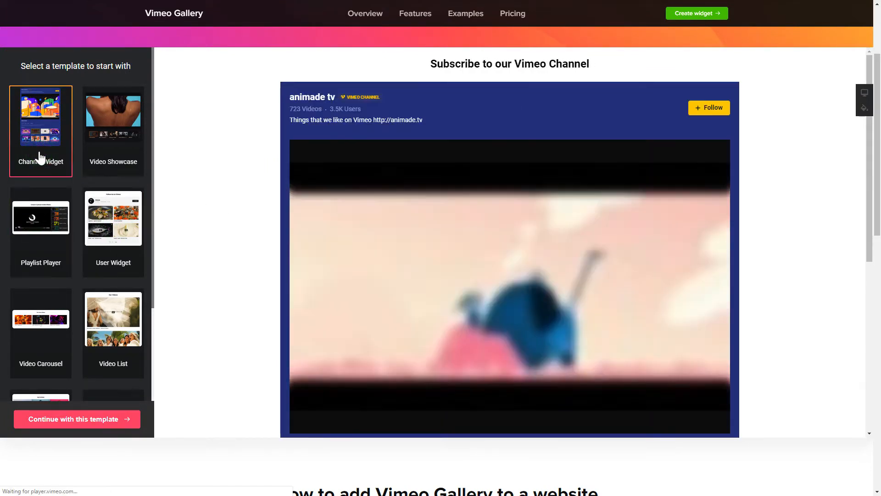
pyautogui.click(77, 419)
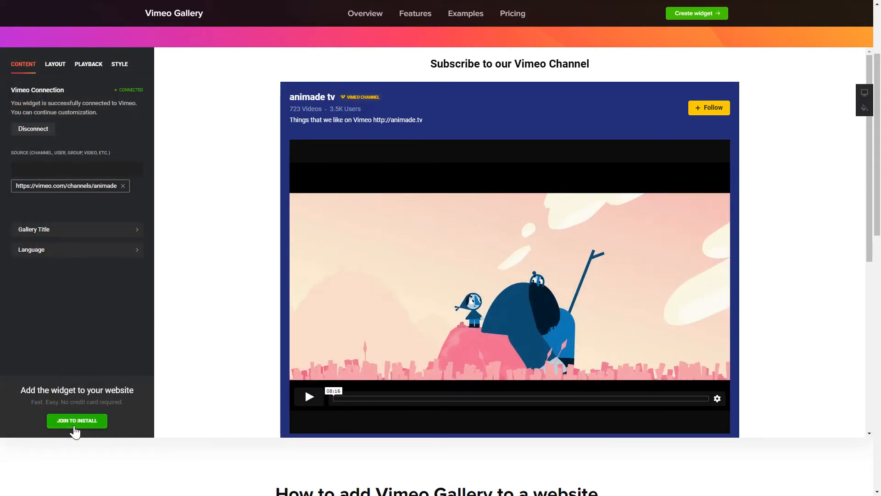
pyautogui.moveTo(103, 169)
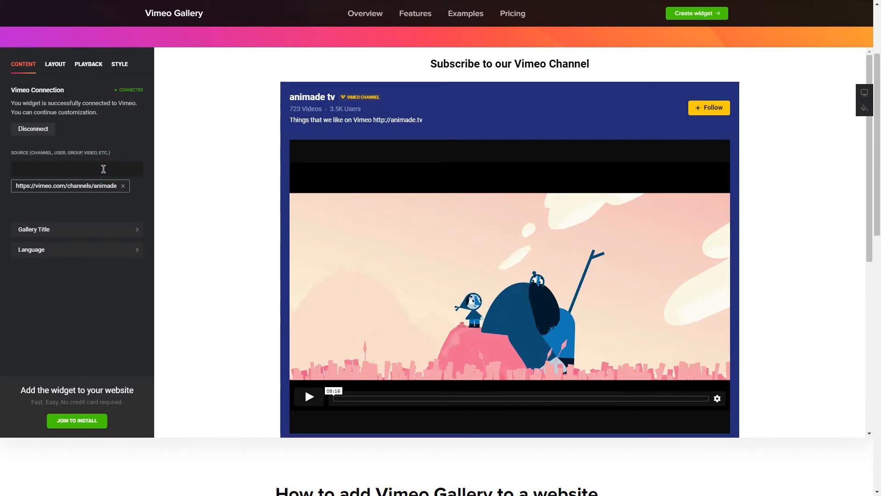
pyautogui.moveTo(77, 133)
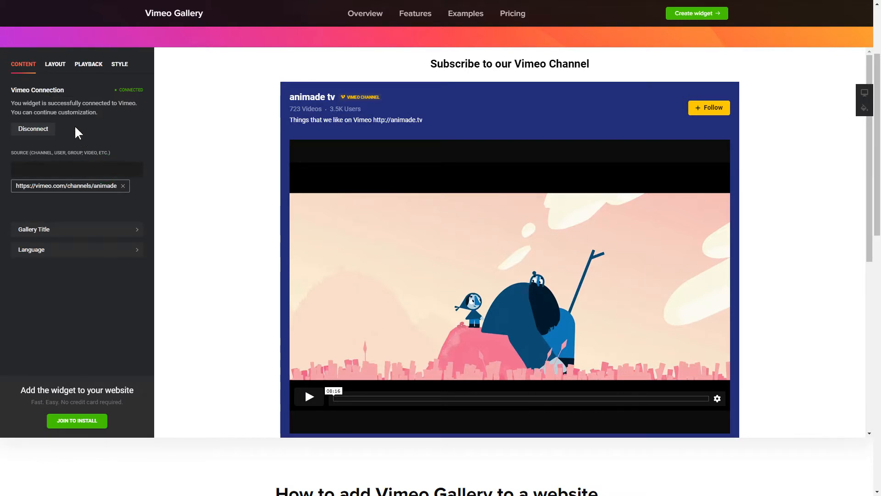
pyautogui.click(54, 63)
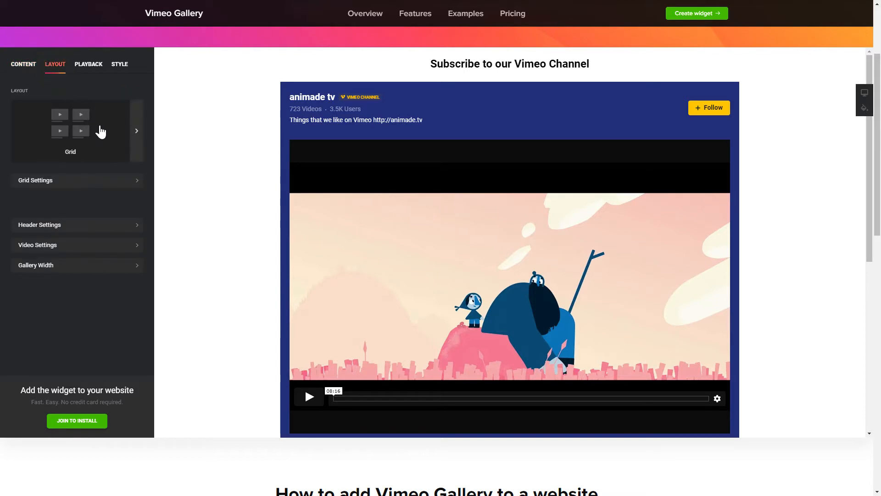
pyautogui.click(137, 131)
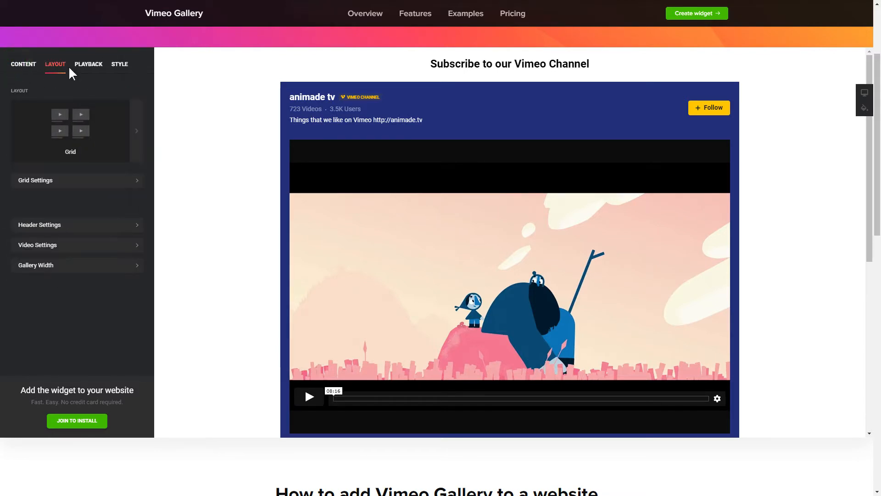
pyautogui.click(88, 63)
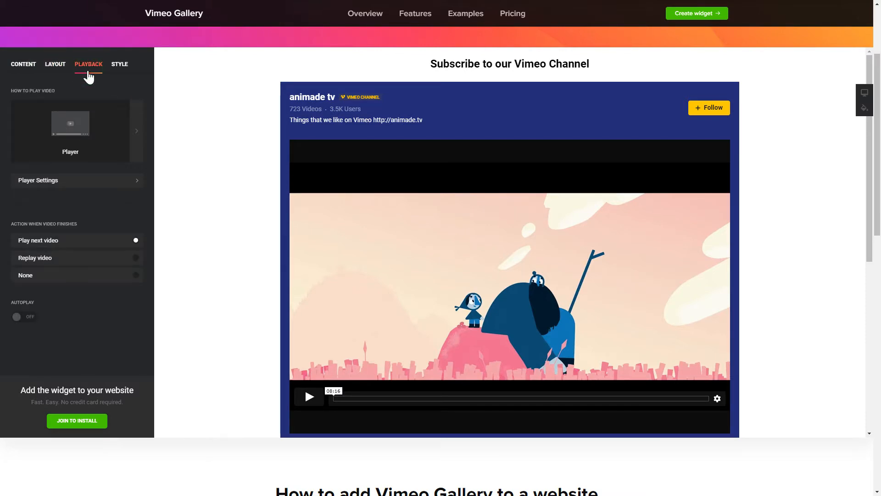
pyautogui.click(119, 63)
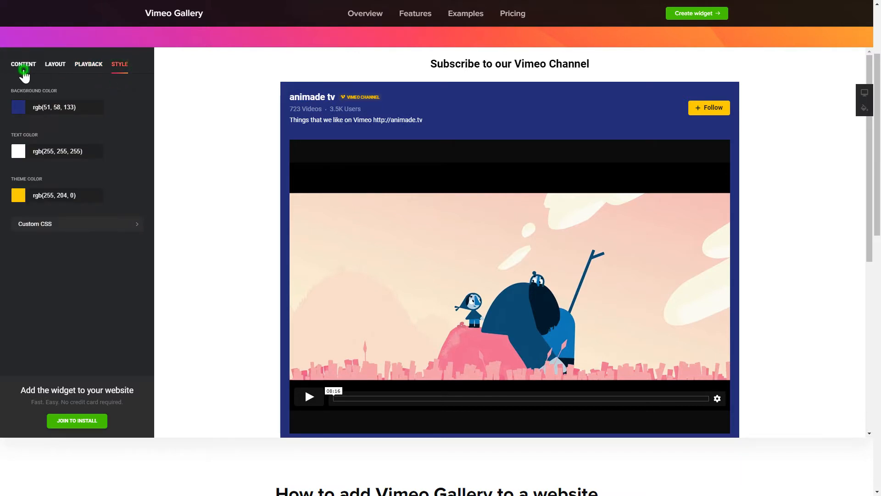
pyautogui.click(23, 64)
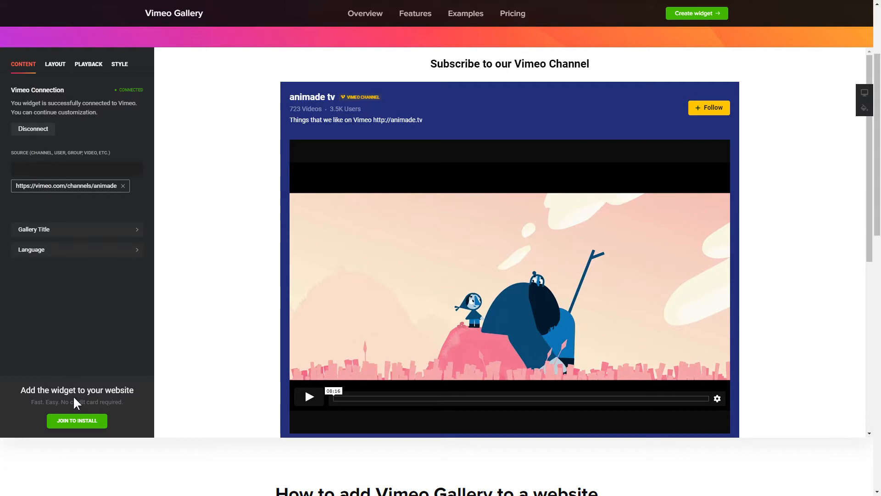
# Step: Create the Elfsight account and save the widget so the plan choices appear
pyautogui.click(77, 420)
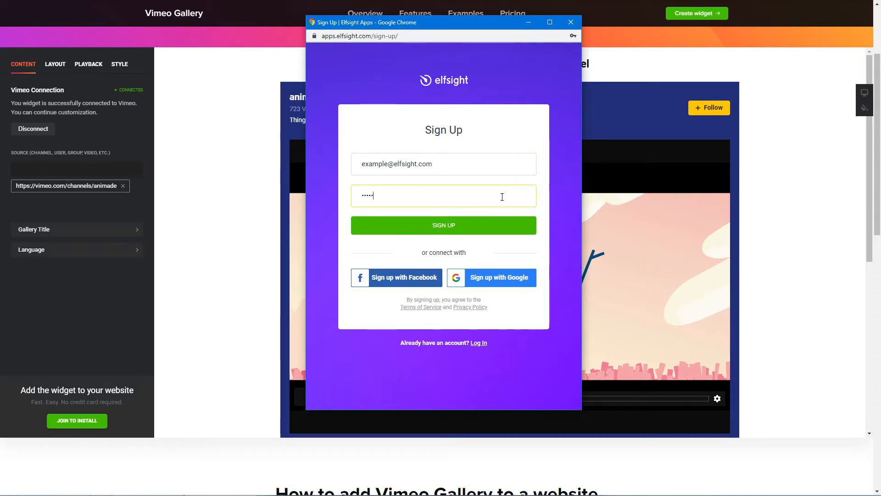
pyautogui.click(444, 225)
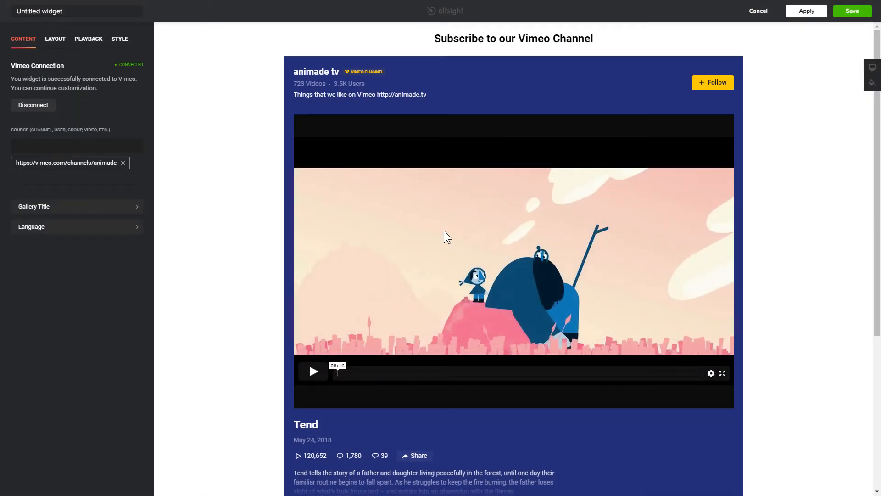
pyautogui.moveTo(692, 142)
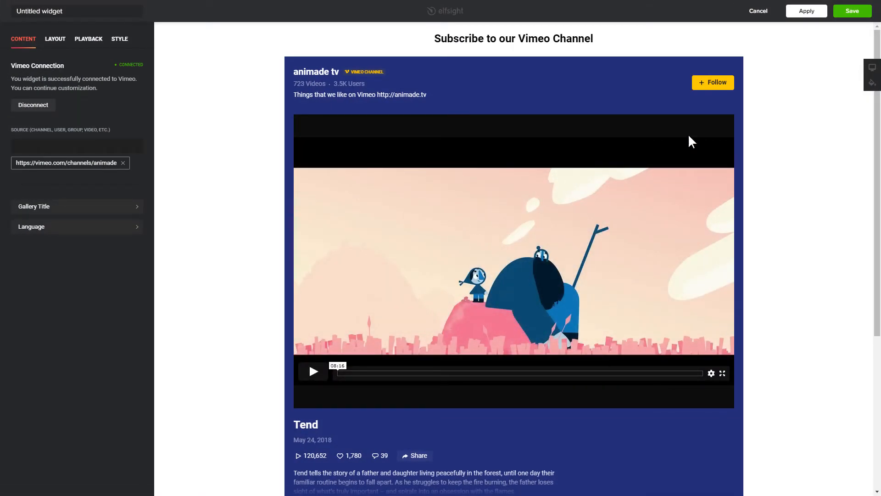
pyautogui.click(852, 11)
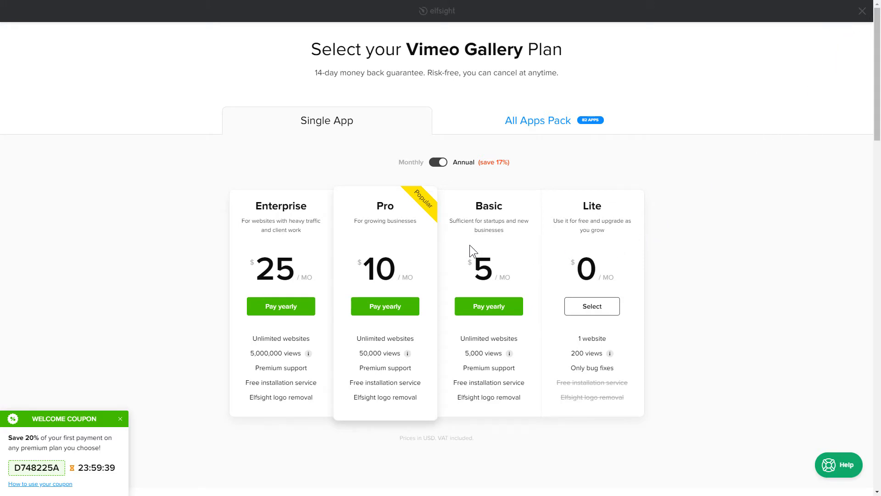
pyautogui.moveTo(109, 429)
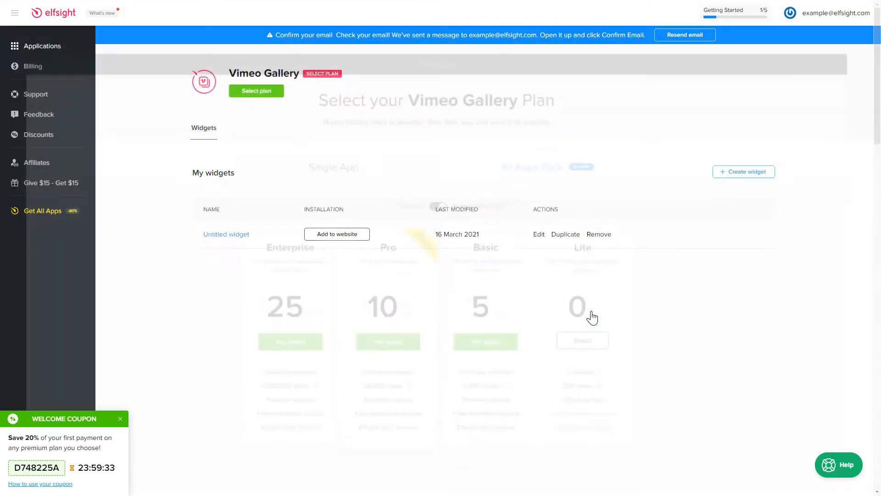
# Step: Copy the widget's installation code from the Add to website dialog
pyautogui.click(583, 340)
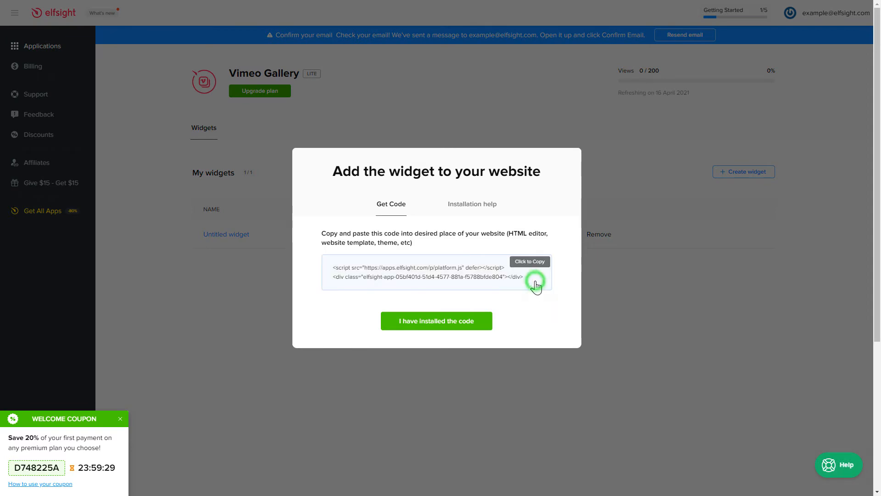
pyautogui.click(528, 262)
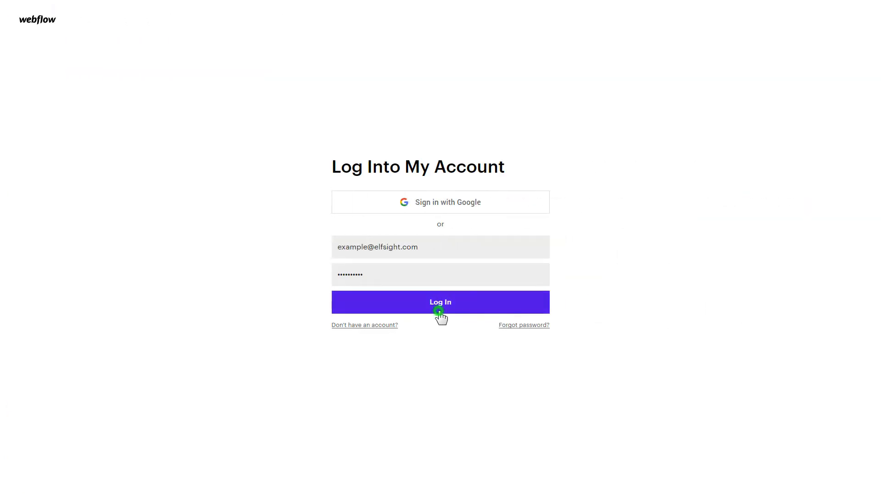
# Step: Sign in to Webflow and add an Embed component below the Mission text
pyautogui.click(440, 302)
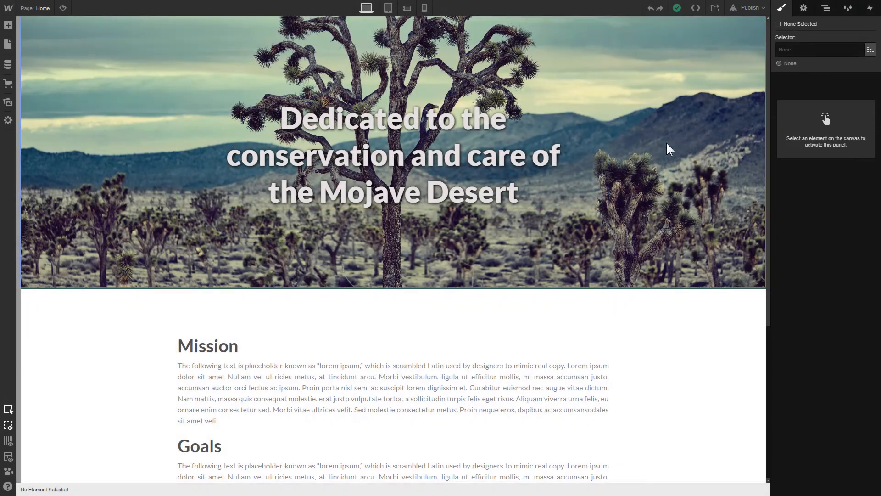
pyautogui.scroll(-3)
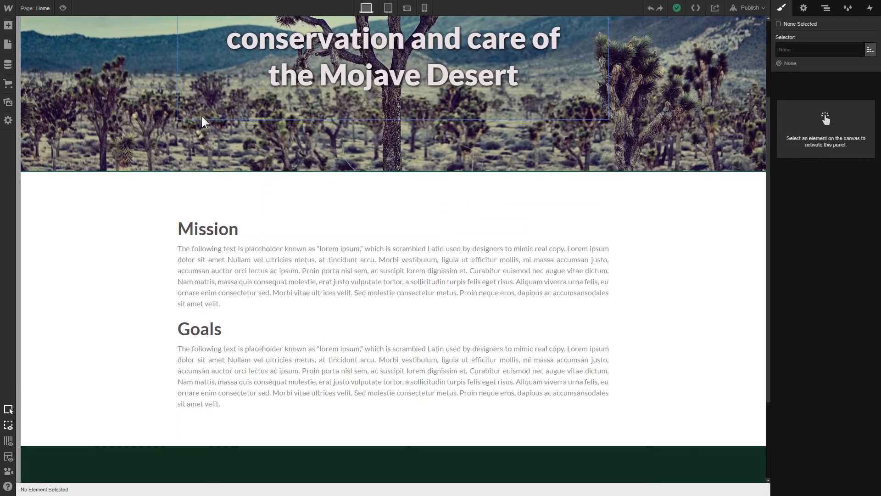
pyautogui.click(8, 26)
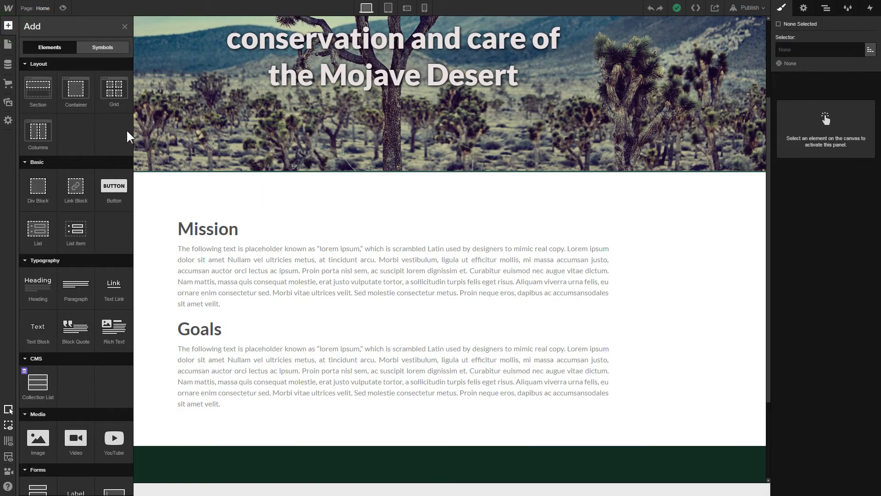
pyautogui.scroll(-3)
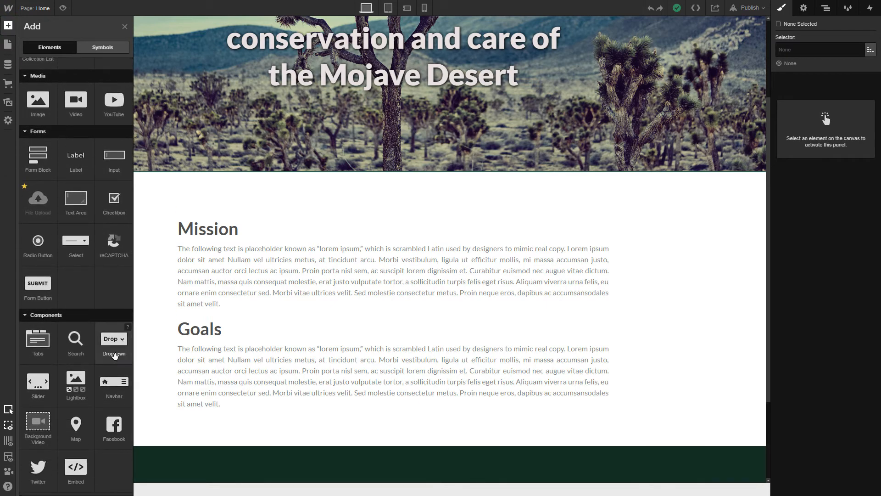
pyautogui.moveTo(75, 469)
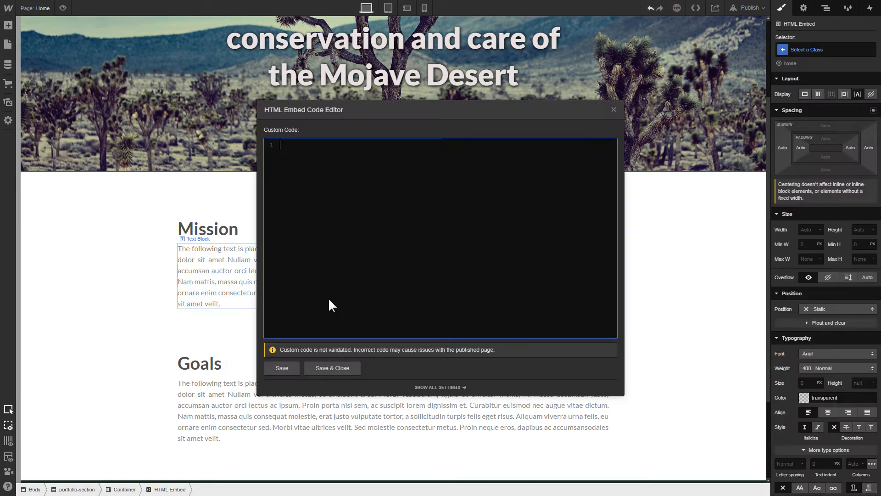
# Step: Paste the Elfsight installation code into the embed and save it
pyautogui.rightClick(329, 305)
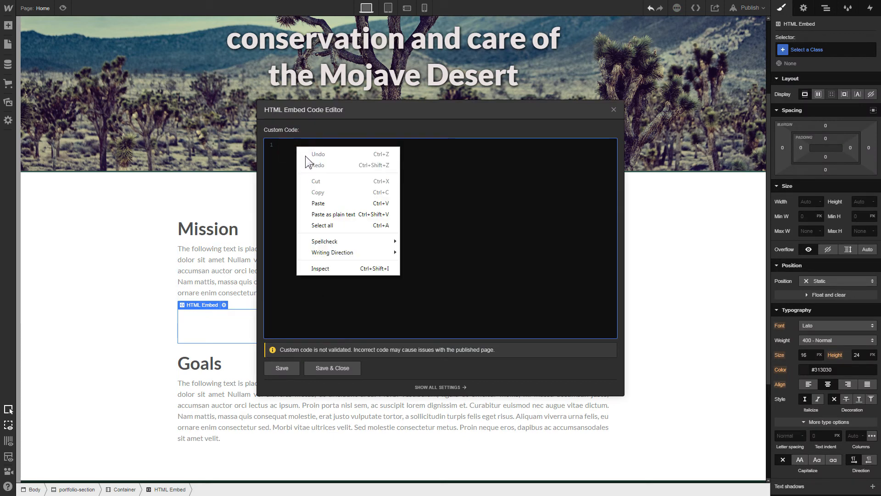
pyautogui.click(319, 202)
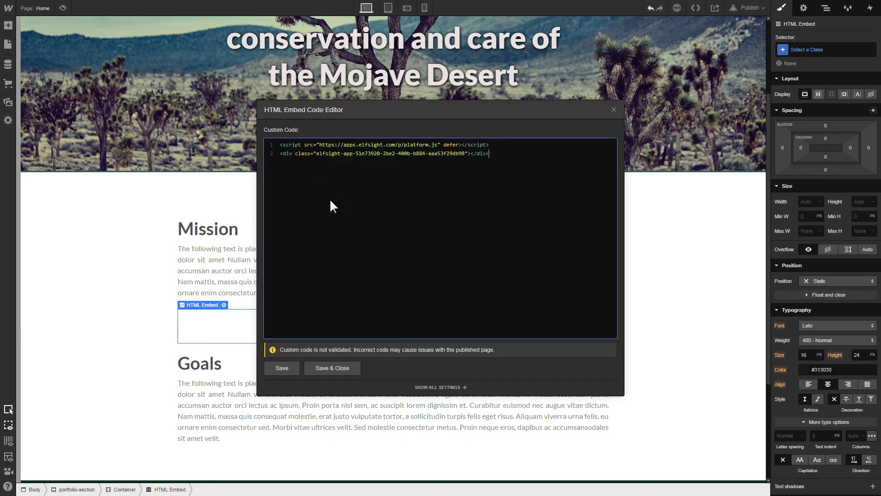
pyautogui.click(332, 367)
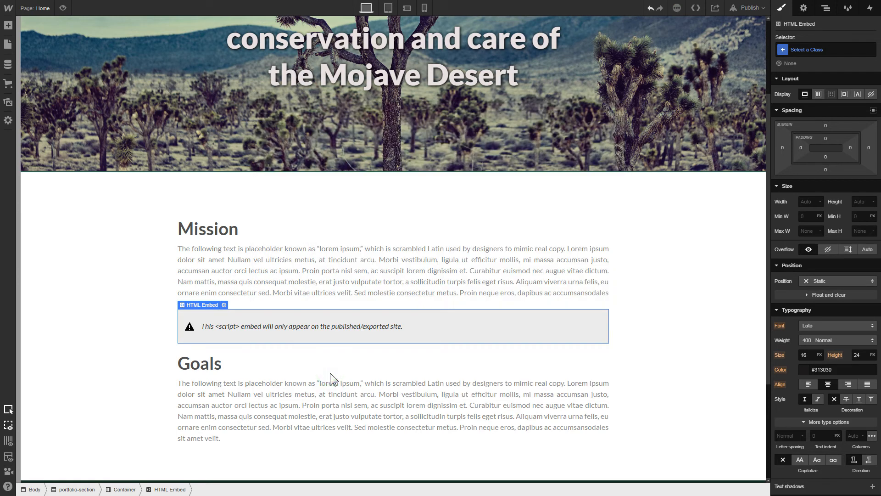
# Step: Give the embed 20 px top and bottom margin in Spacing
pyautogui.click(200, 363)
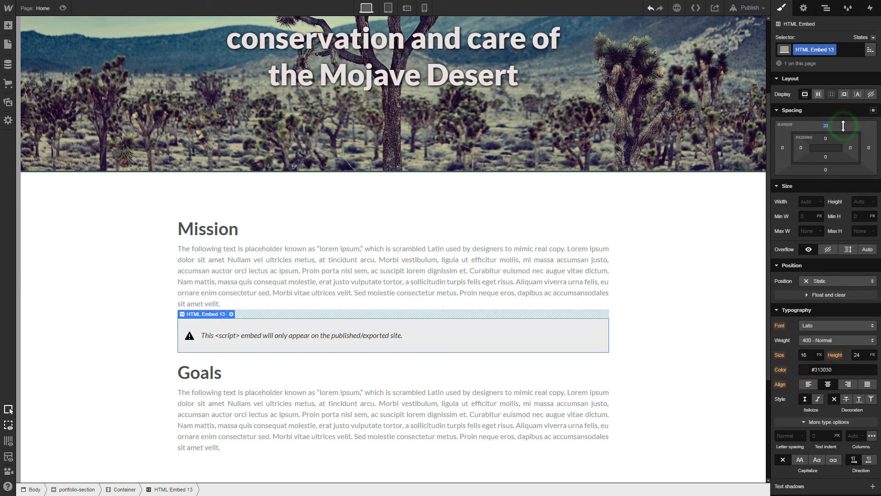
pyautogui.click(842, 124)
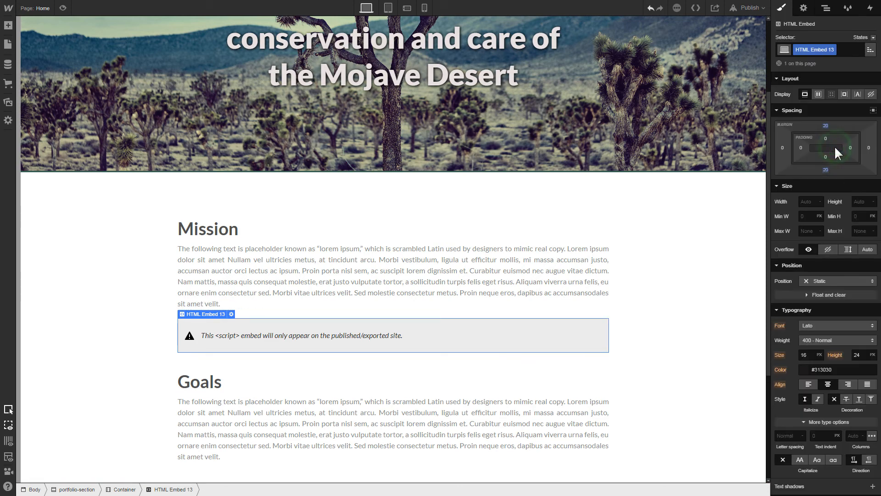
# Step: Publish the site to its webflow.io domain and view the live page
pyautogui.click(748, 7)
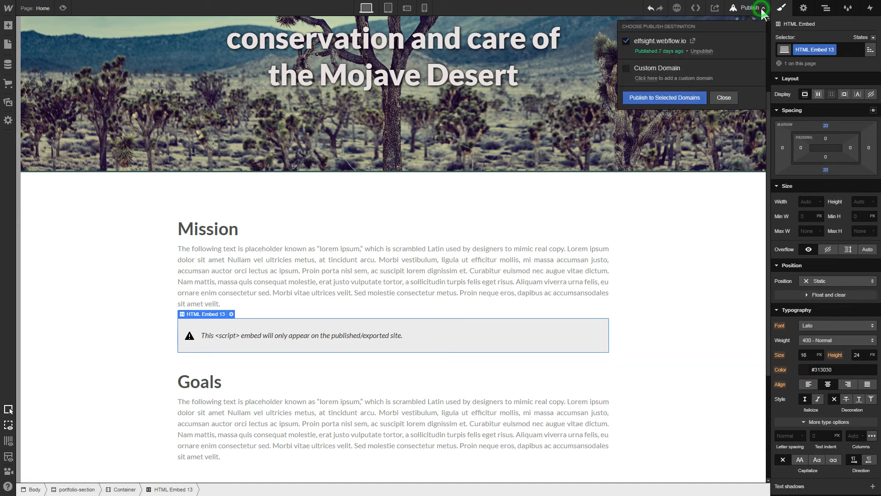
pyautogui.click(665, 98)
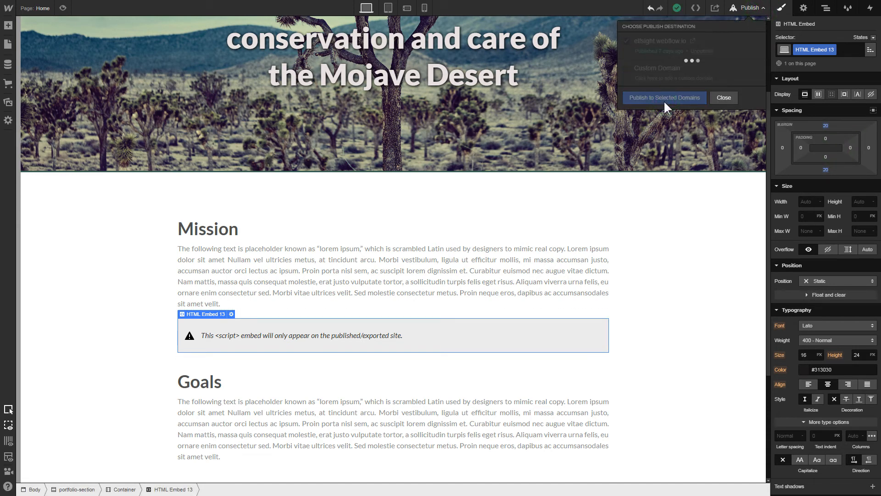
pyautogui.click(664, 98)
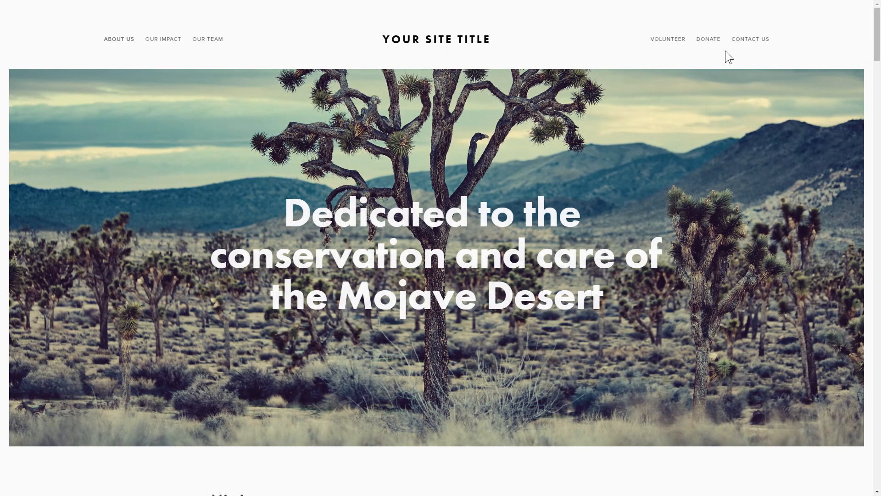
# Step: On the live page, page to the next gallery videos, expand Tend's description and play it
pyautogui.scroll(-3)
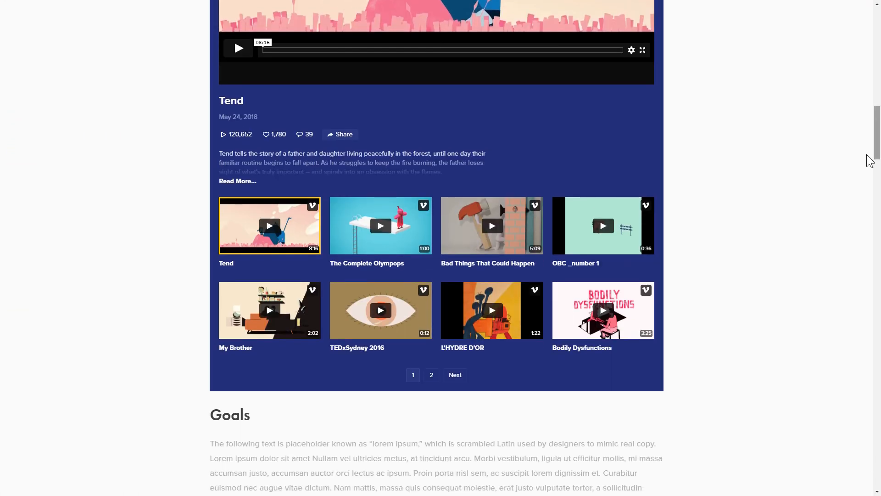
pyautogui.click(431, 374)
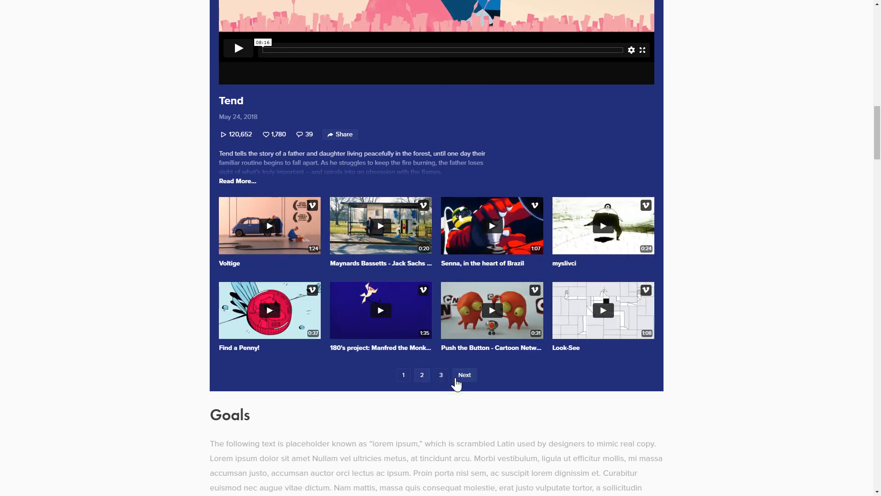
pyautogui.click(237, 181)
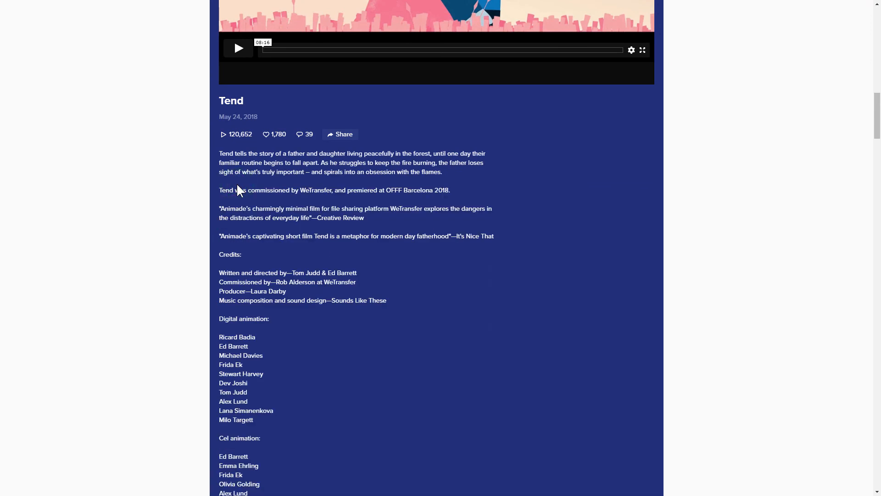
pyautogui.click(238, 47)
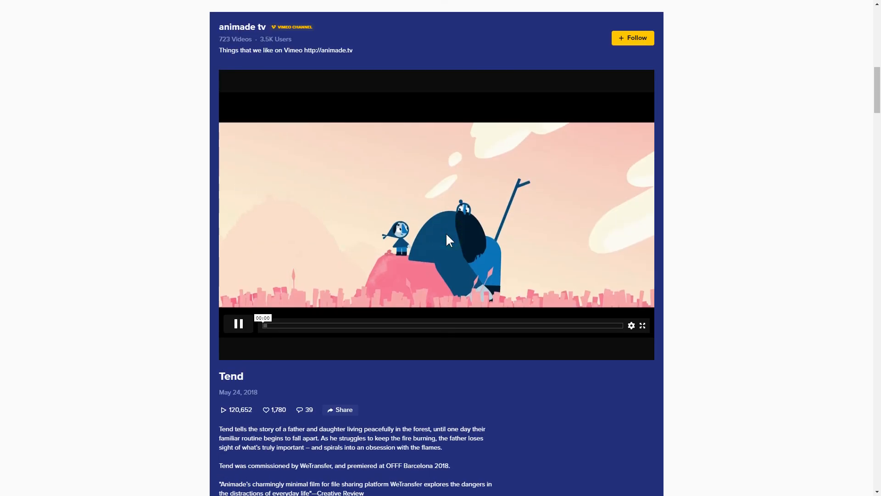